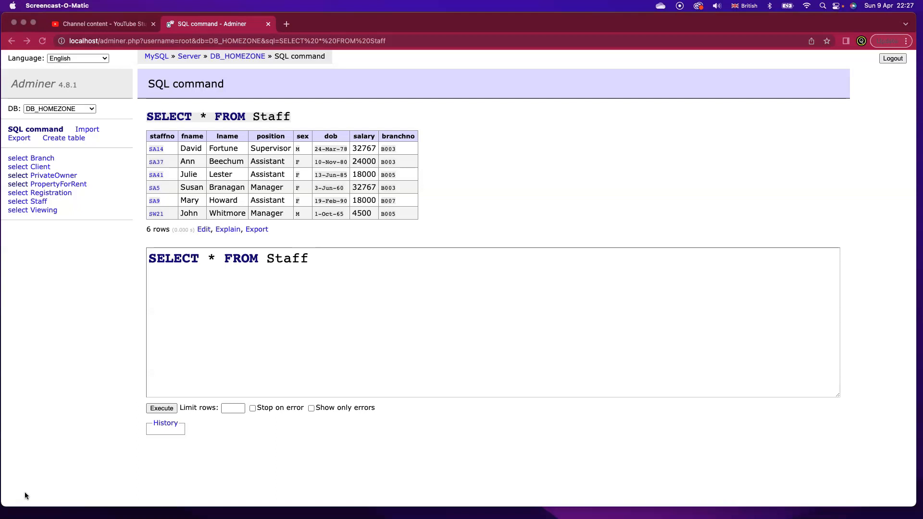
# Filter the Staff query with WHERE salary > 15000 and run it, returning five rows.
pyautogui.write('WHERE salary > 15000')
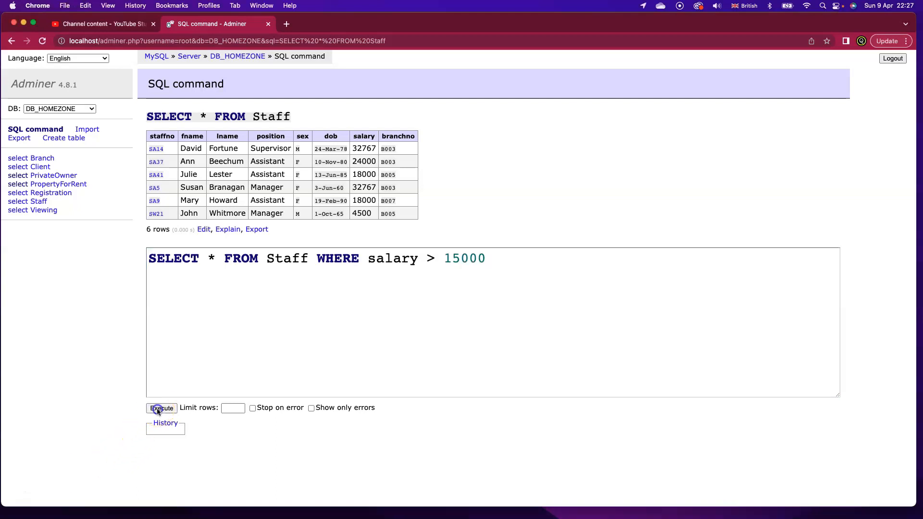
pyautogui.click(160, 408)
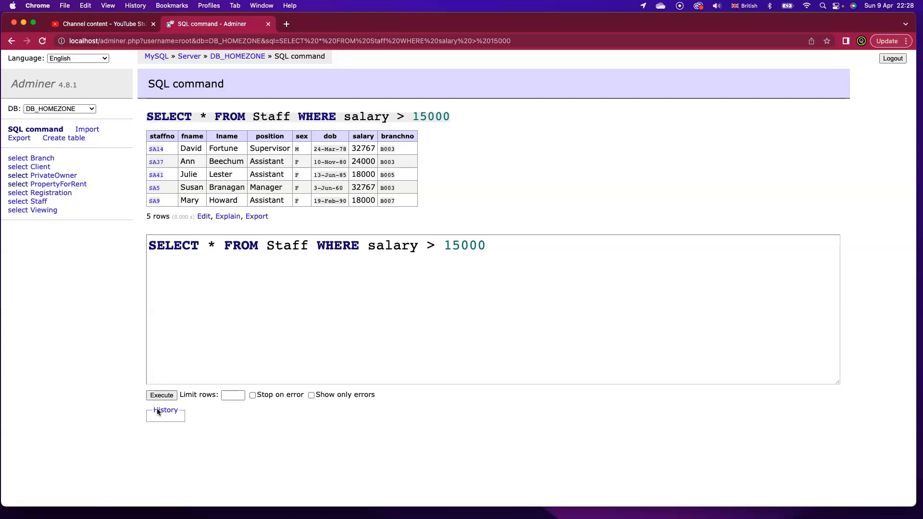
# Run COUNT(*) on high-salary staff, then select the asterisk to replace with fname.
pyautogui.write('COUNT(')
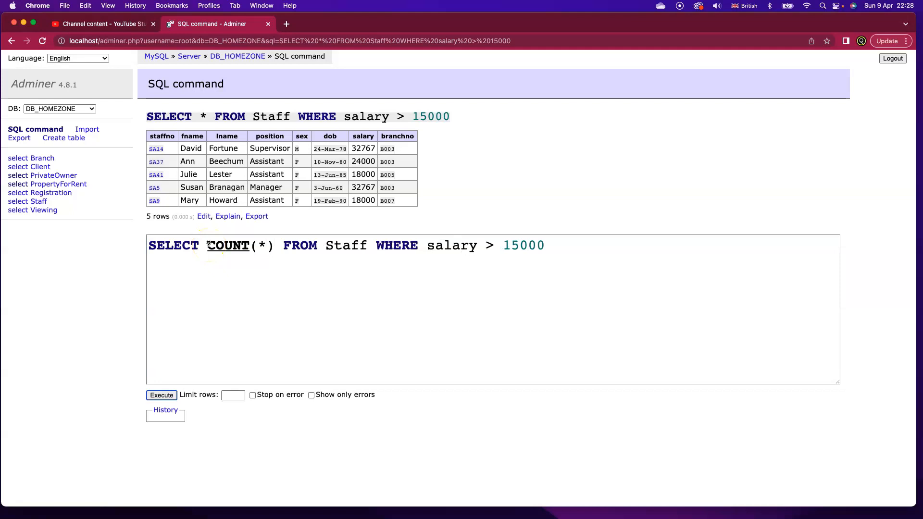
pyautogui.click(161, 395)
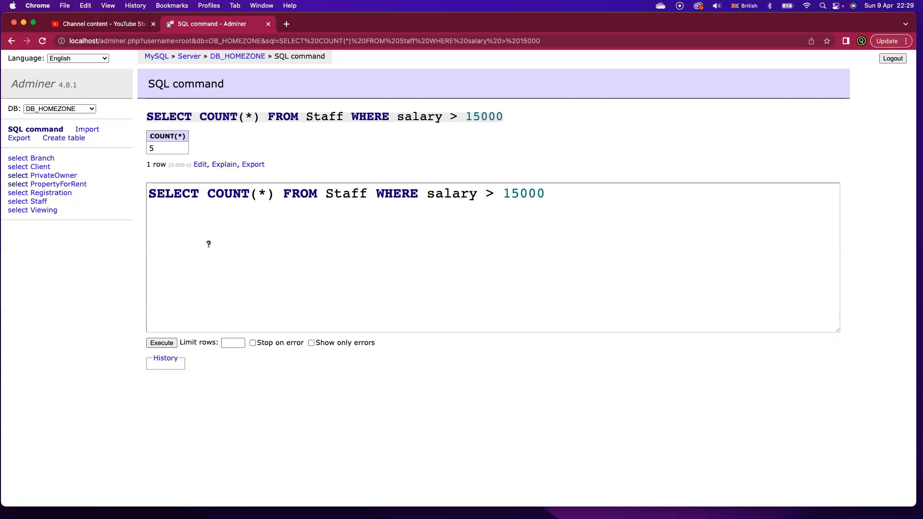
pyautogui.doubleClick(239, 194)
pyautogui.write('fname')
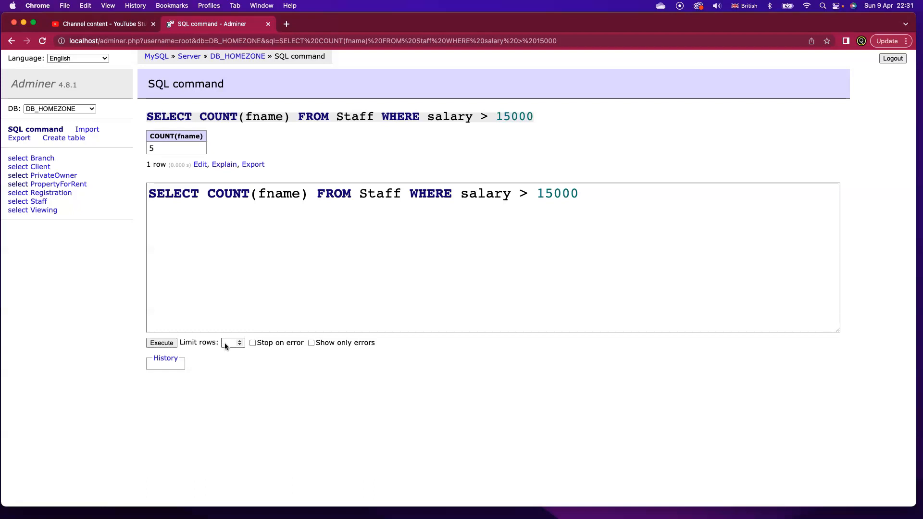
# Reopen the filtered SELECT * query and select the WHERE salary > 15000 clause for deletion.
pyautogui.click(161, 343)
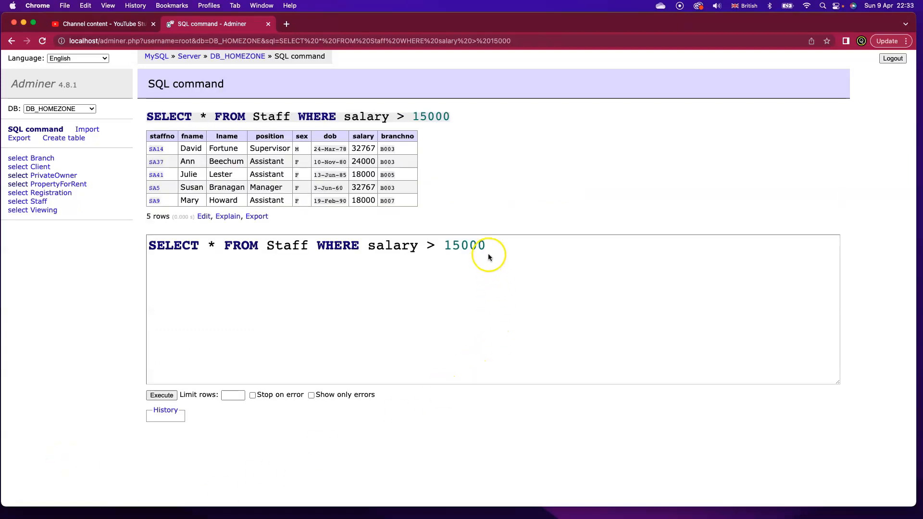
pyautogui.moveTo(316, 246); pyautogui.dragTo(485, 245)
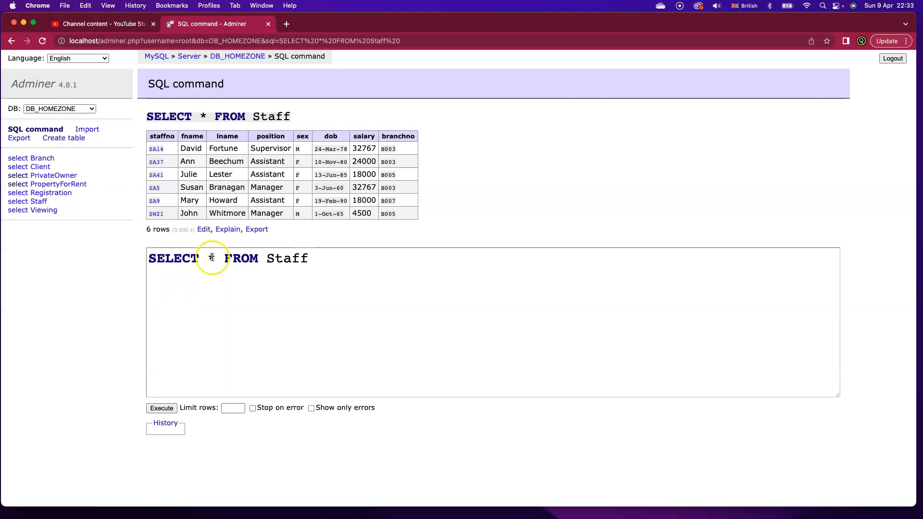
# Run SUM(salary) on Staff and select the 130034 total in the result.
pyautogui.write('salary')
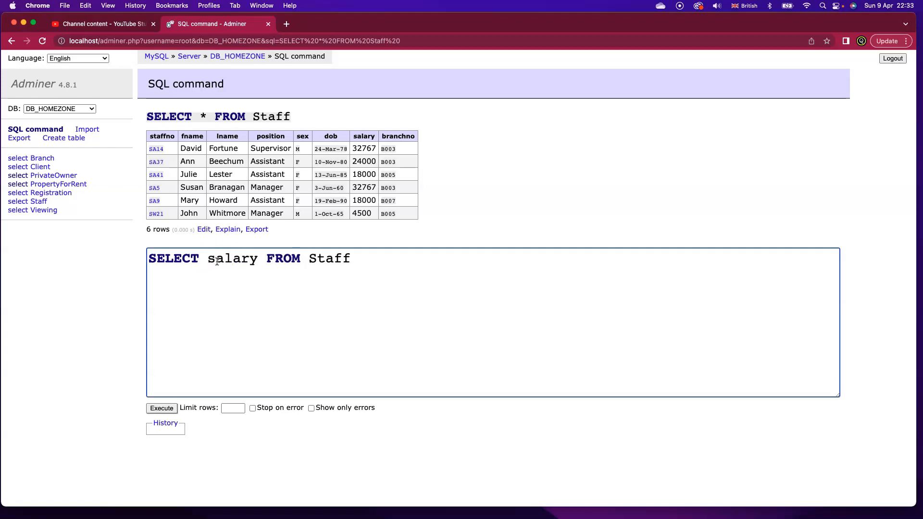
pyautogui.write('SUM(')
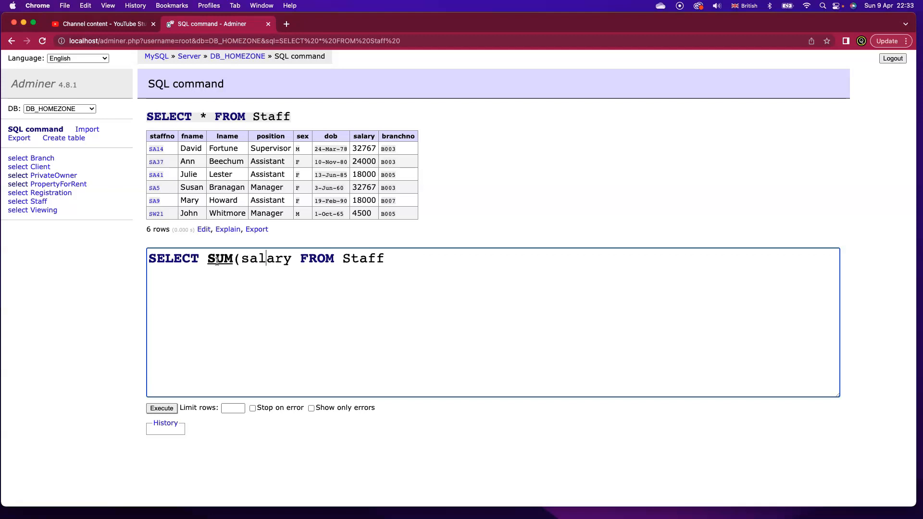
pyautogui.click(161, 407)
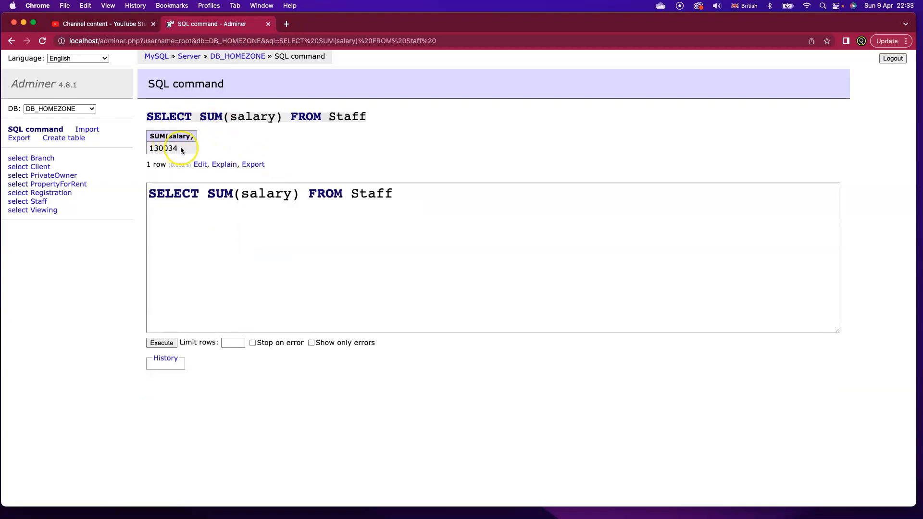
pyautogui.doubleClick(163, 147)
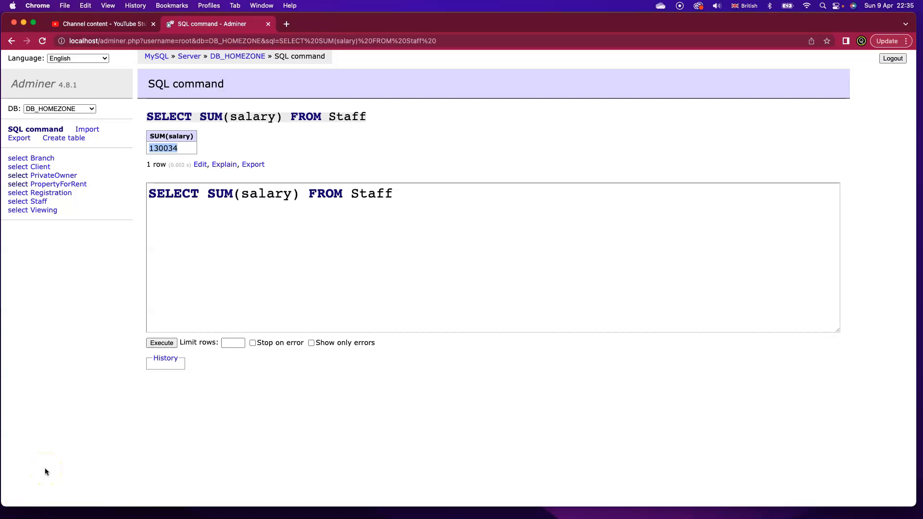
pyautogui.moveTo(46, 474)
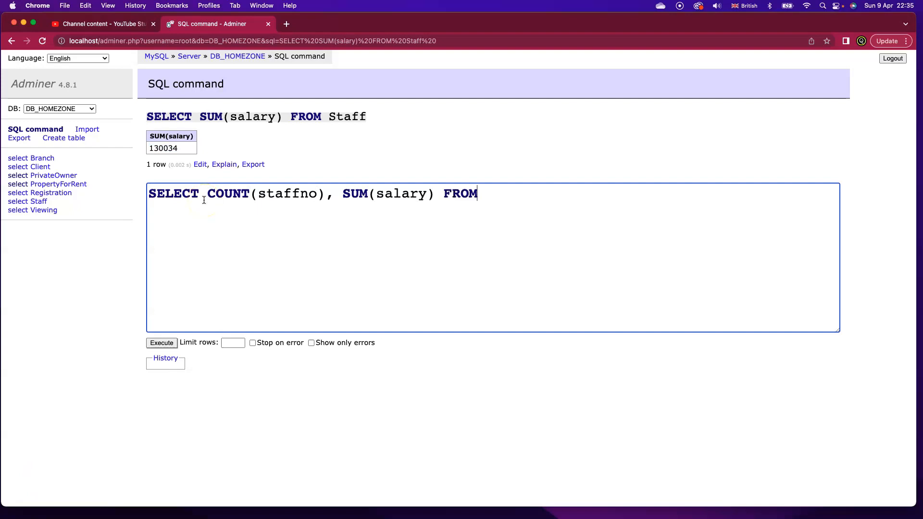
# Place the cursor in the SQL box to write the Manager COUNT(staffno), SUM(salary) query.
pyautogui.click(161, 343)
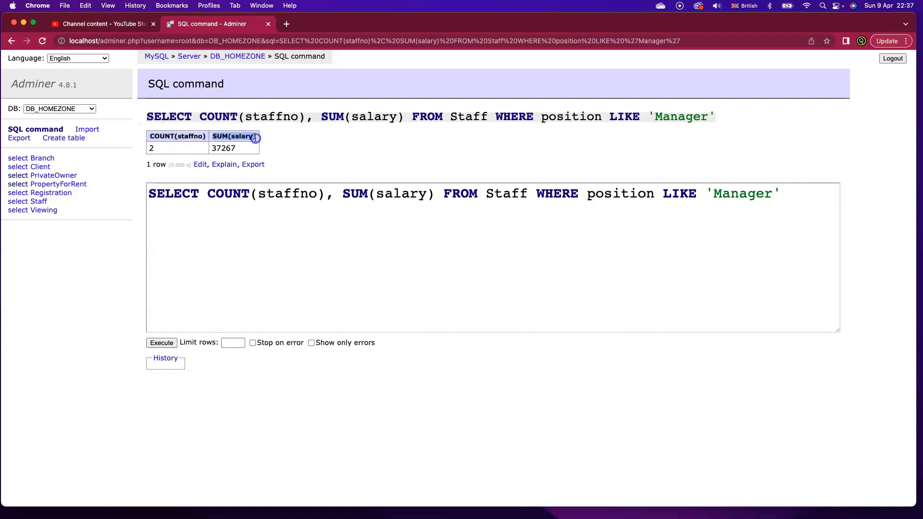
pyautogui.moveTo(409, 397)
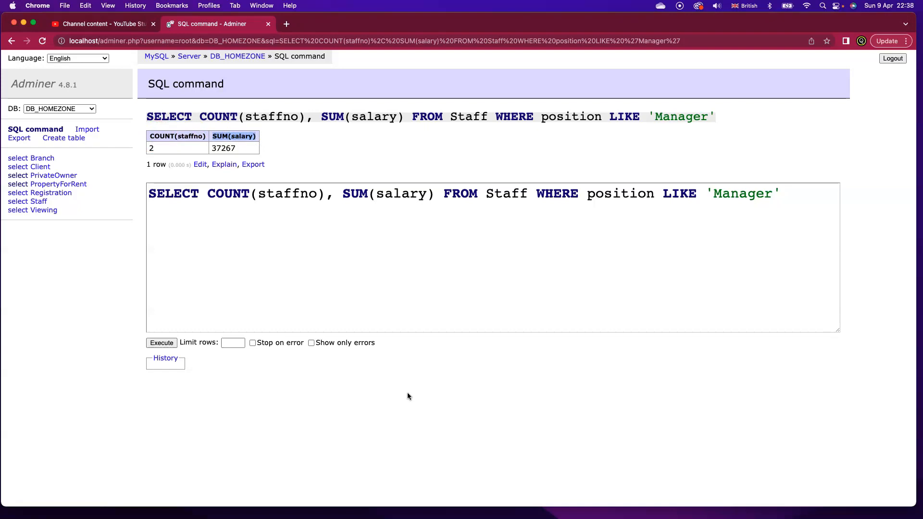
pyautogui.moveTo(252, 446)
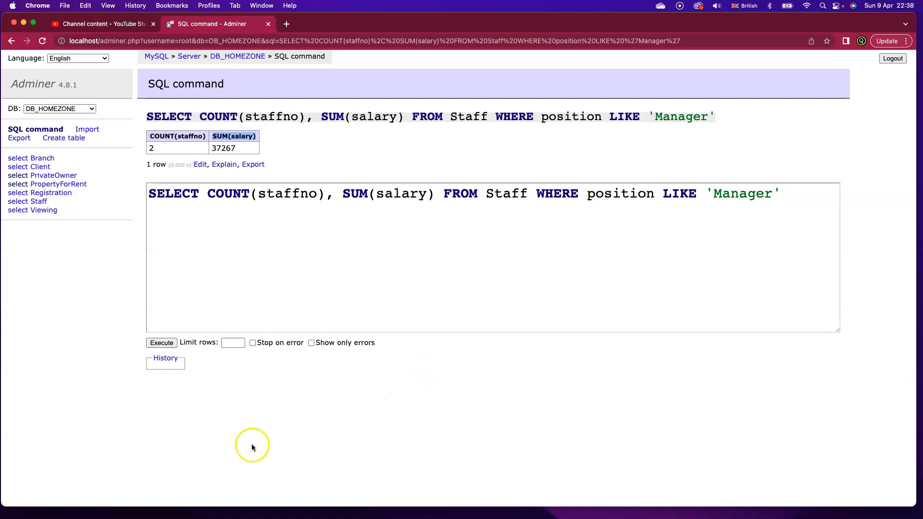